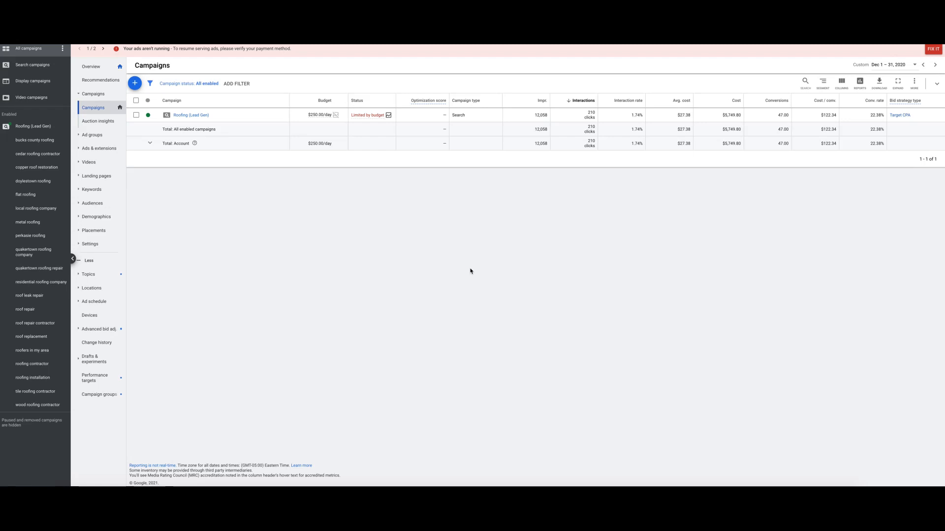
mouse_move(644, 205)
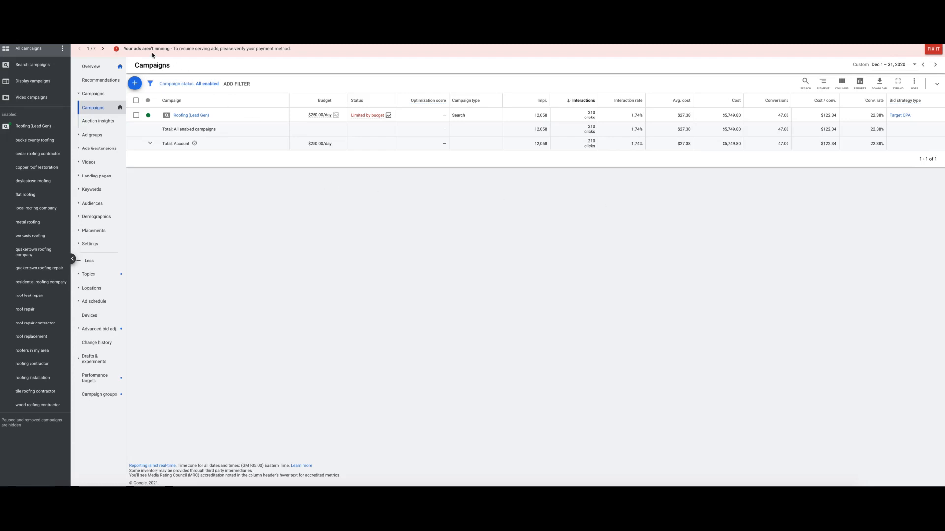
mouse_move(184, 60)
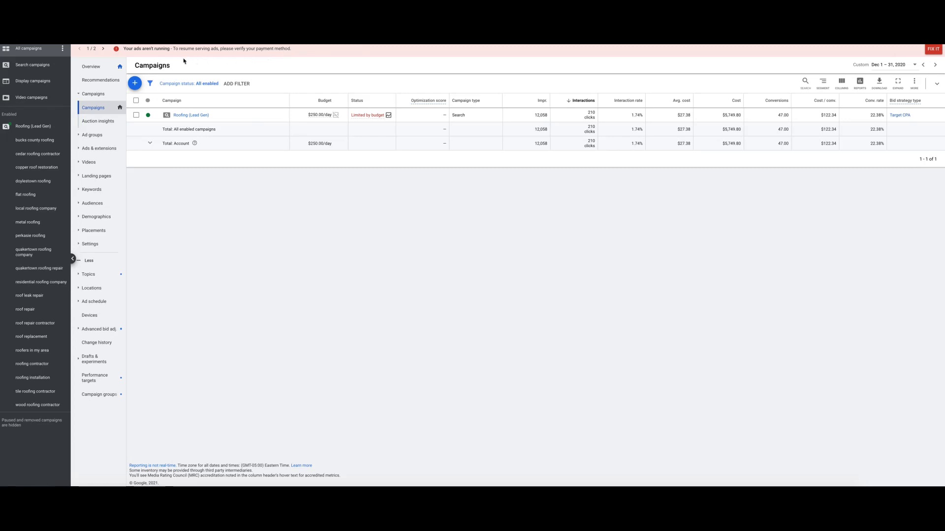
mouse_move(494, 213)
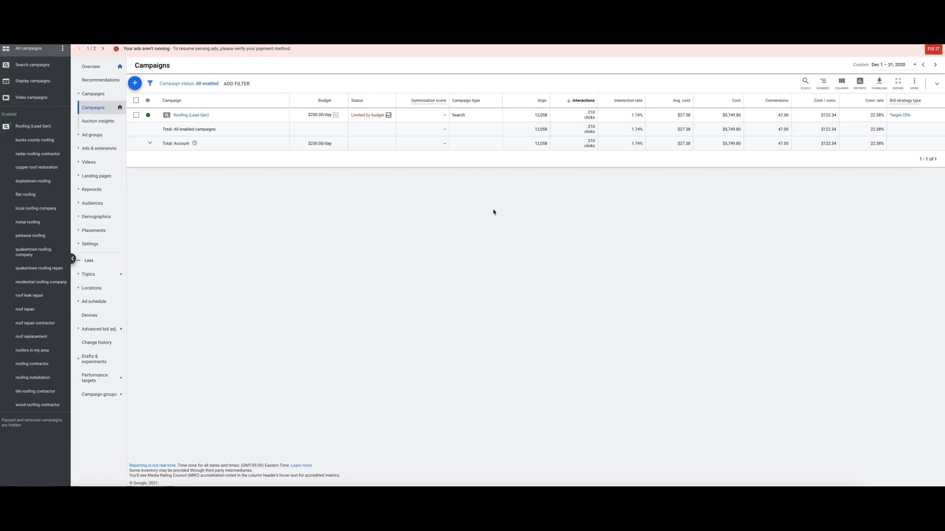
mouse_move(534, 274)
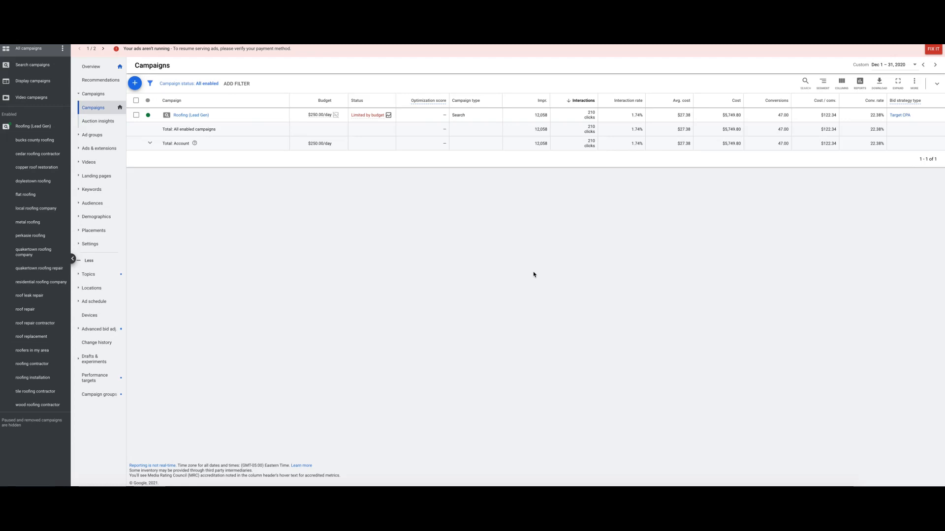
mouse_move(880, 135)
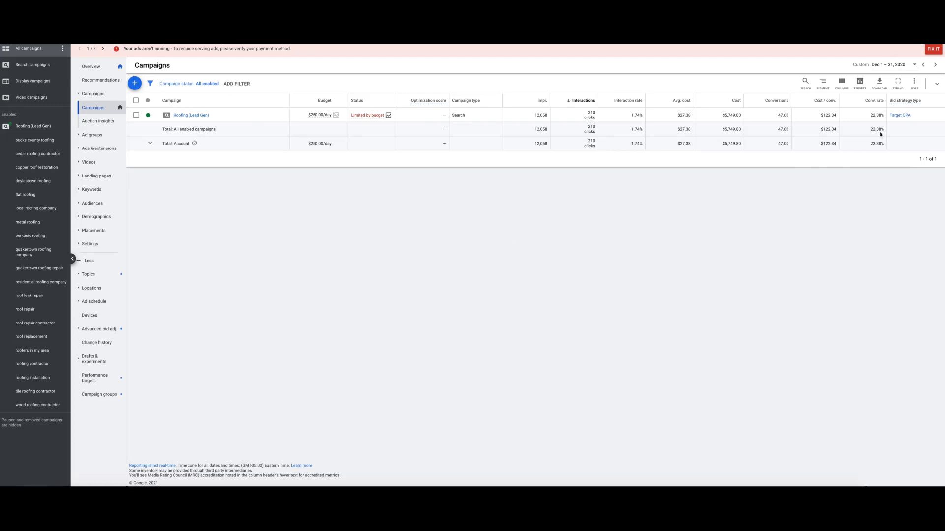
mouse_move(876, 127)
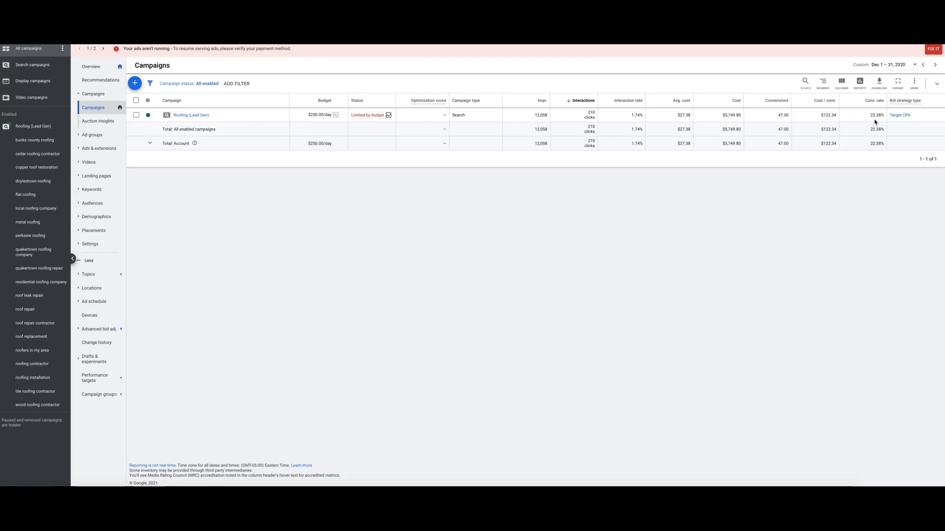
mouse_move(275, 172)
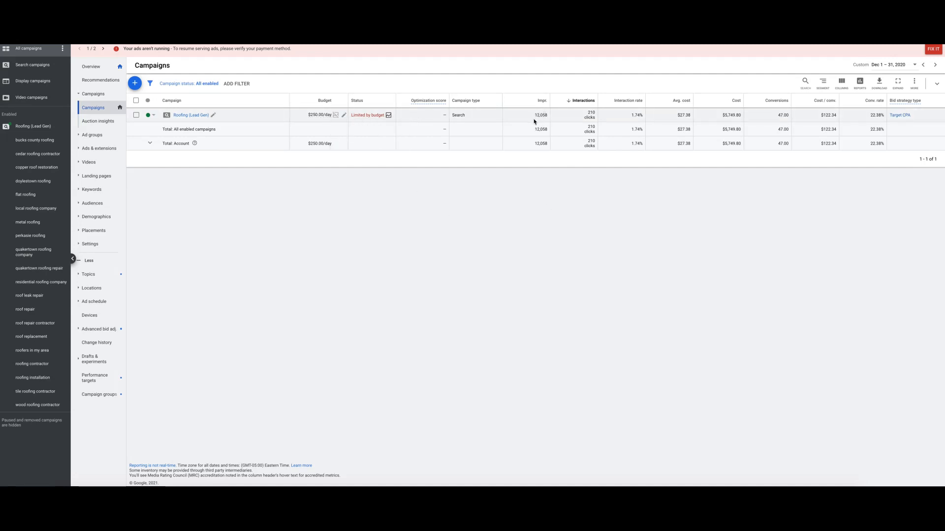
mouse_move(581, 120)
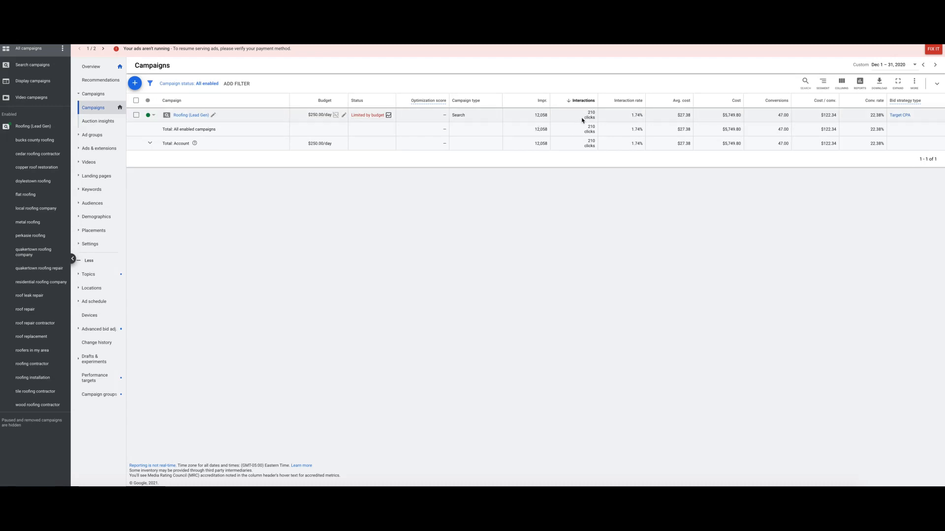
mouse_move(621, 119)
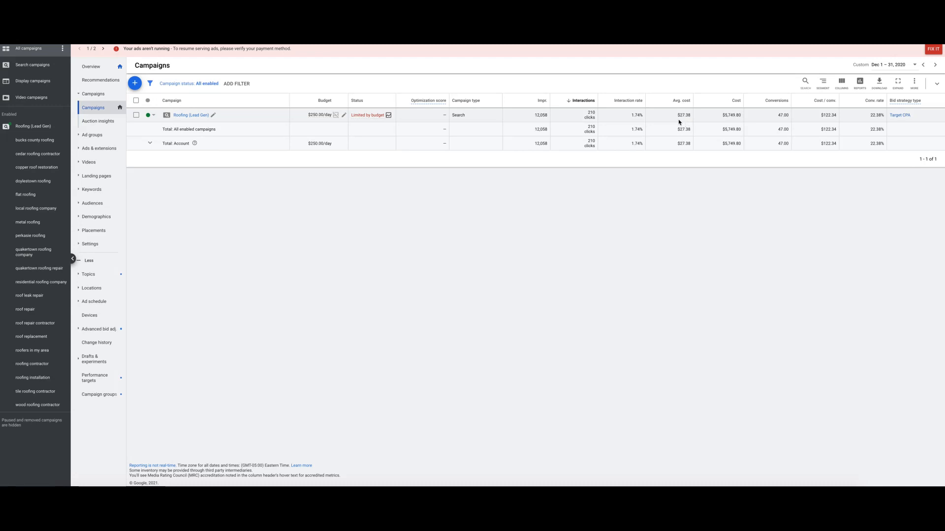
mouse_move(728, 121)
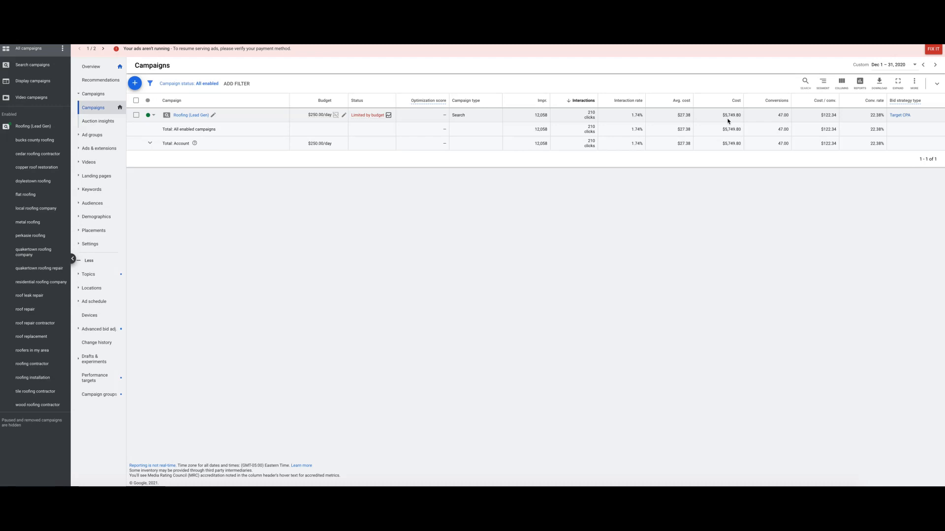
mouse_move(777, 122)
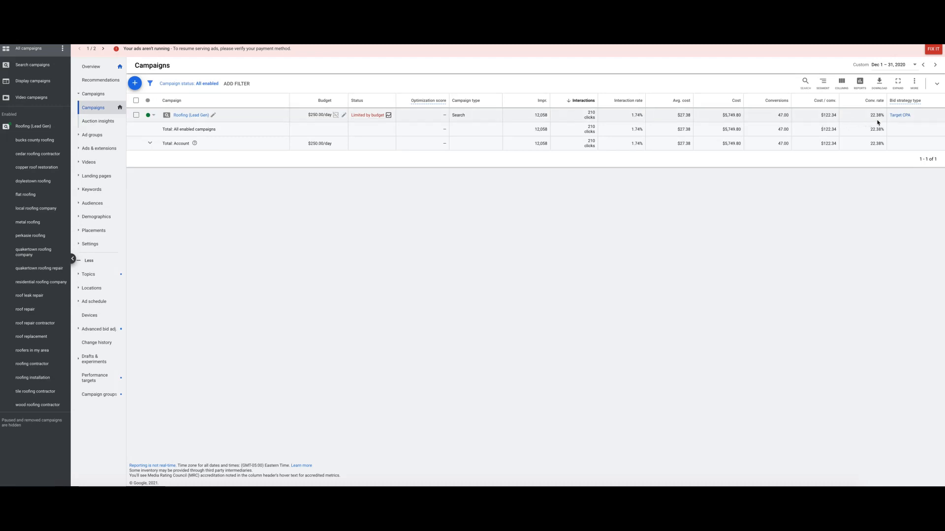
mouse_move(576, 254)
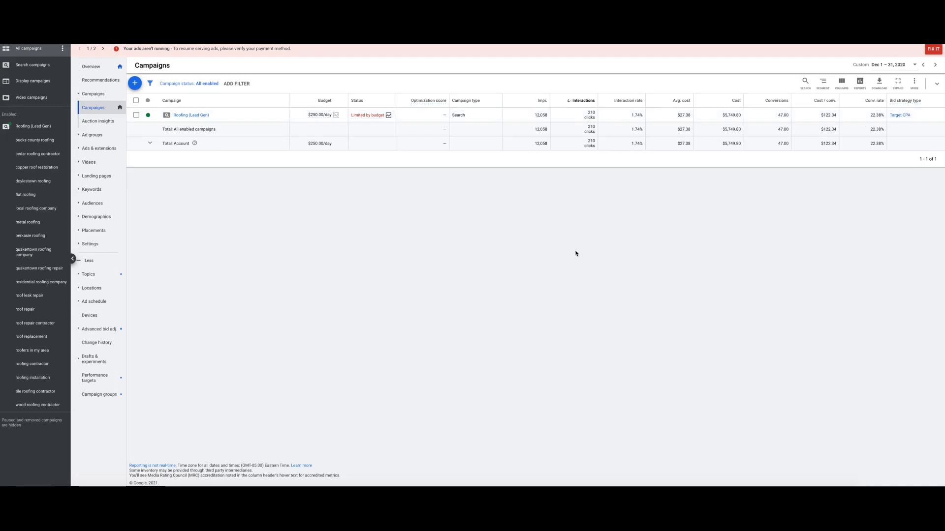
mouse_move(664, 229)
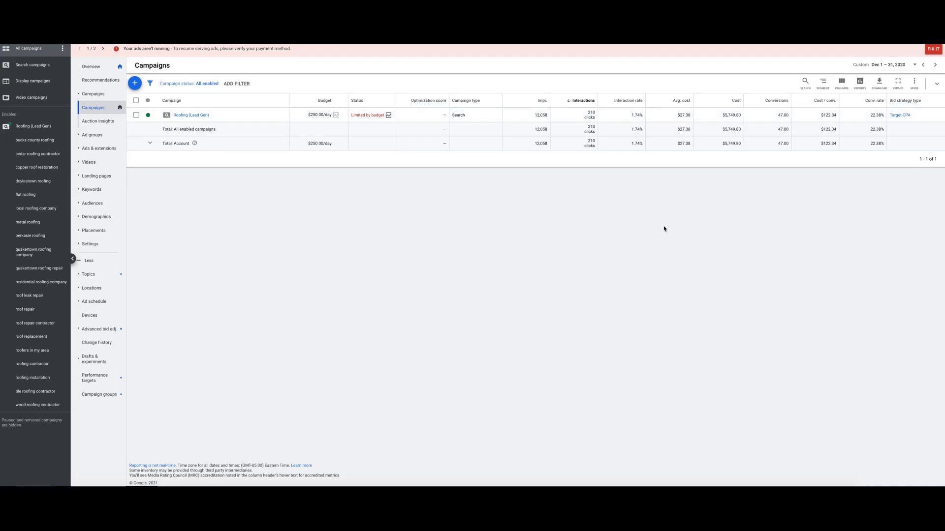
Review the account's conversion actions, then view the Roofing (Lead Gen) campaign's ad groups and search keywords
click(915, 82)
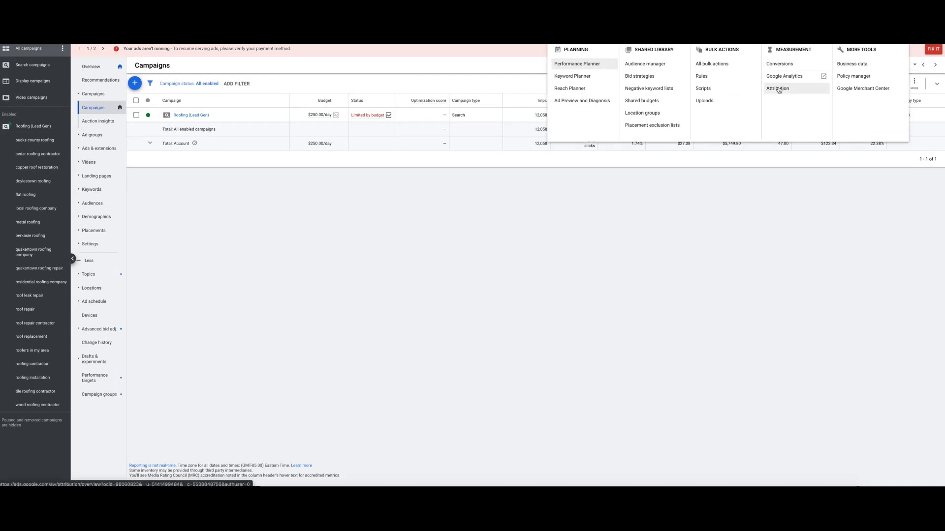
click(779, 64)
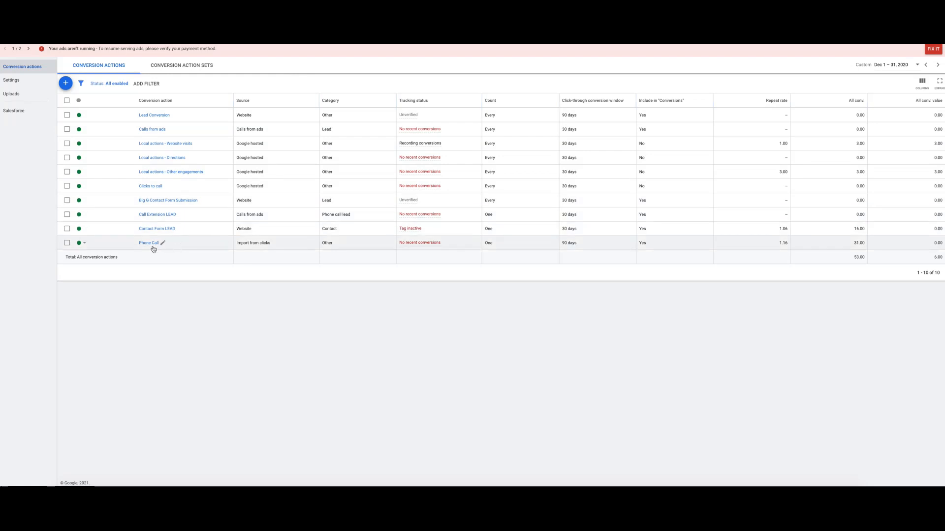
mouse_move(170, 248)
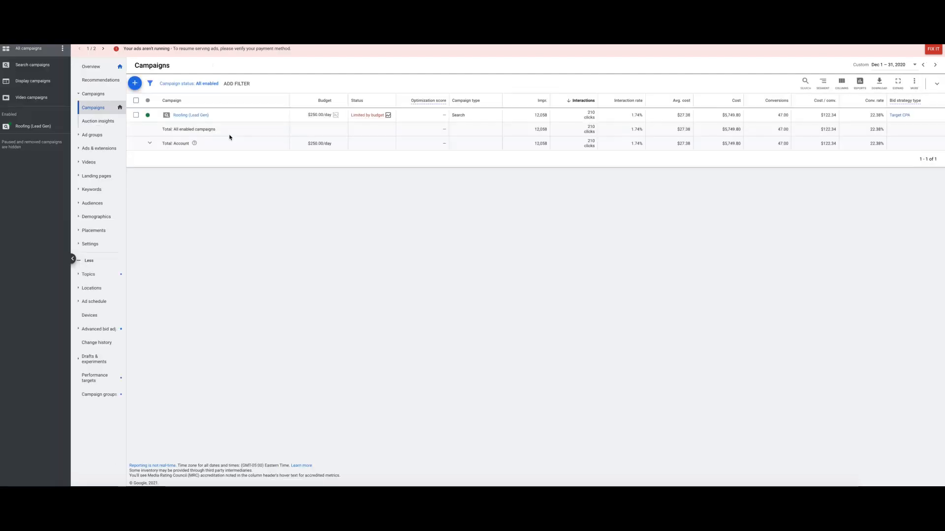
click(190, 115)
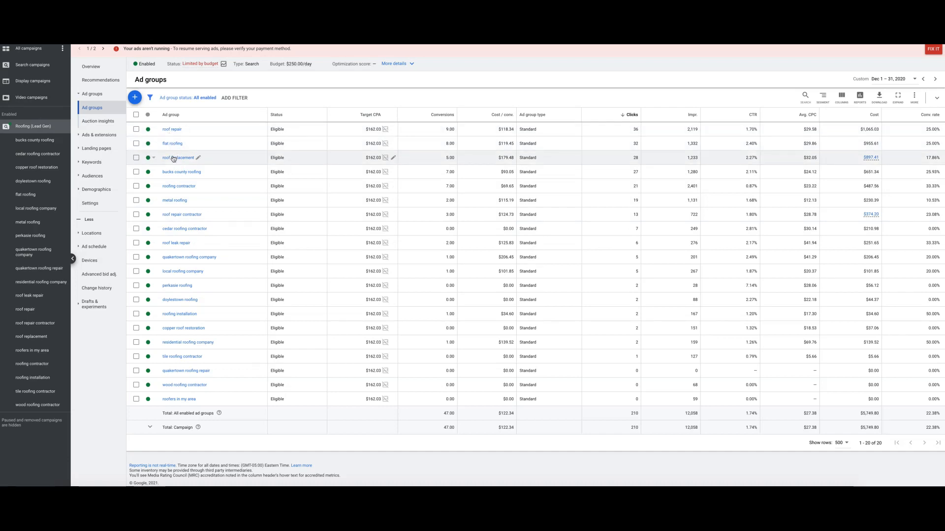
mouse_move(175, 158)
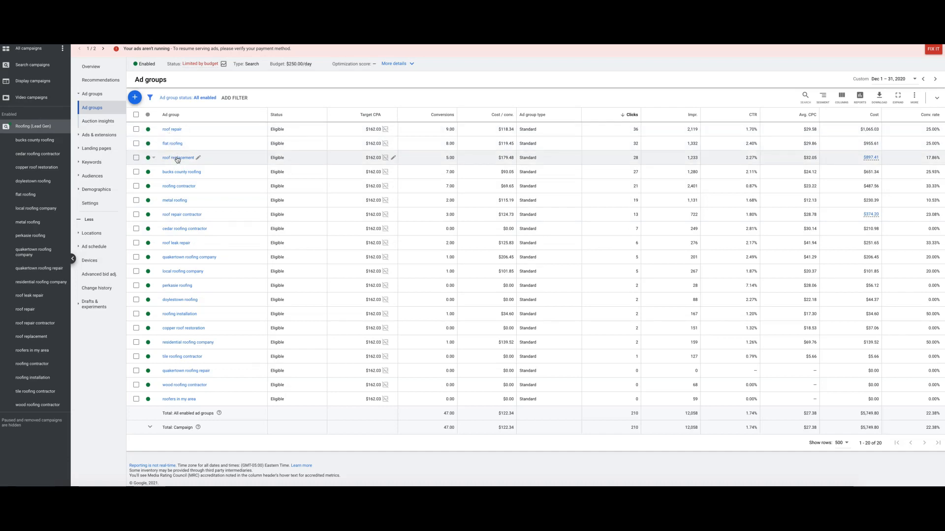
mouse_move(178, 159)
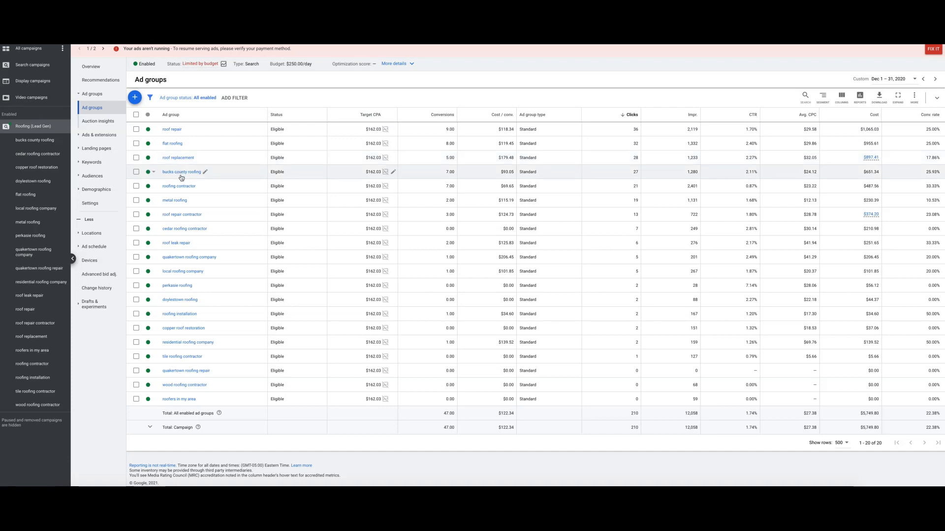
mouse_move(187, 190)
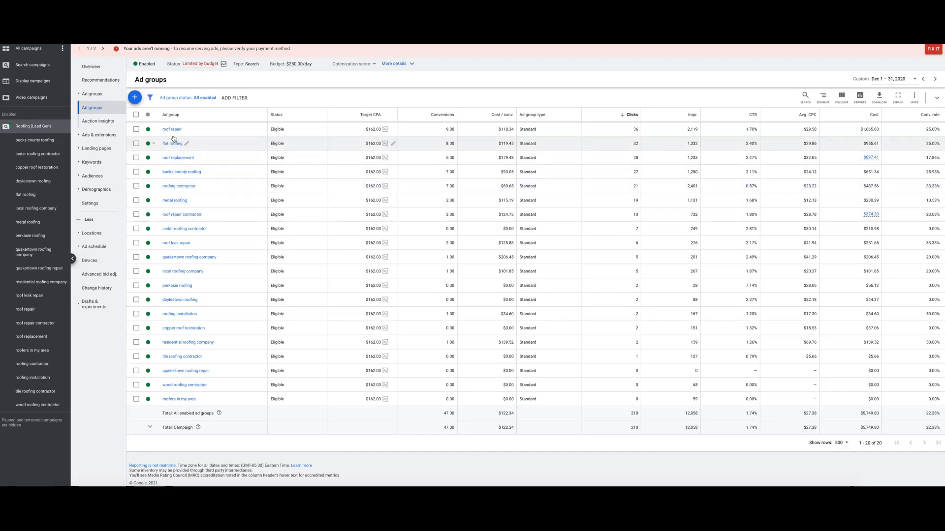
click(171, 129)
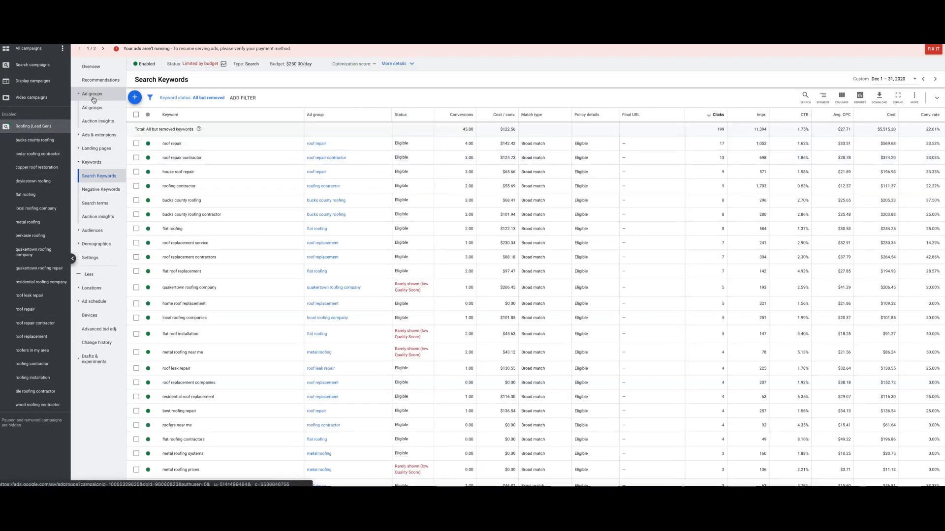
Return from the roof replacement keywords to the campaign's ad groups list and scan it
click(91, 109)
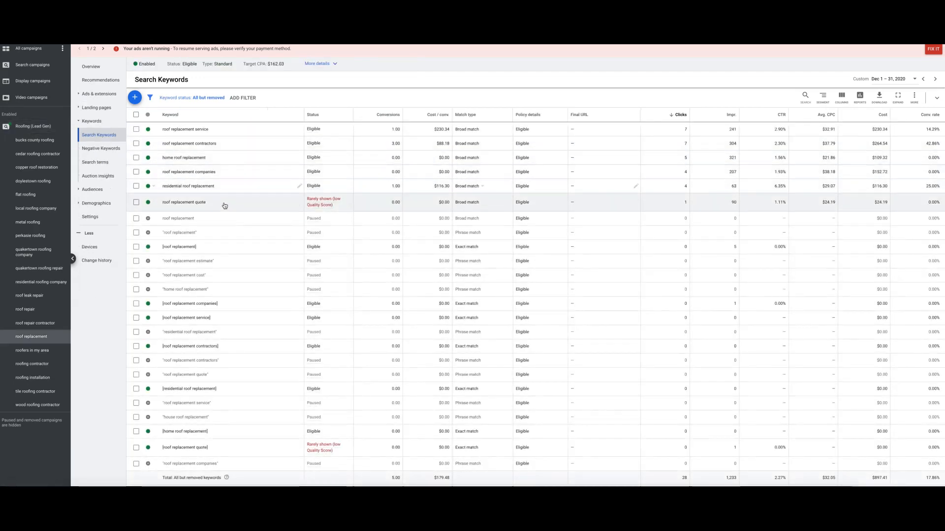
scroll(down, 3)
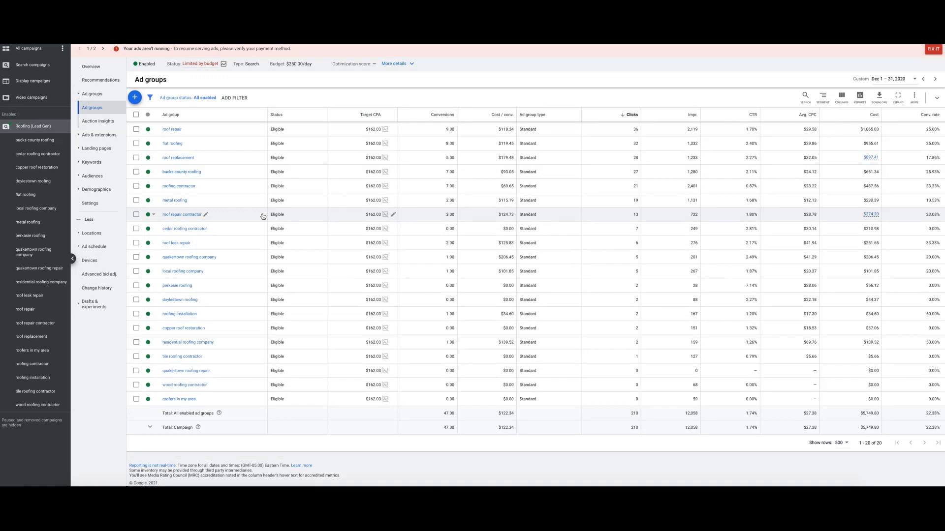
mouse_move(326, 208)
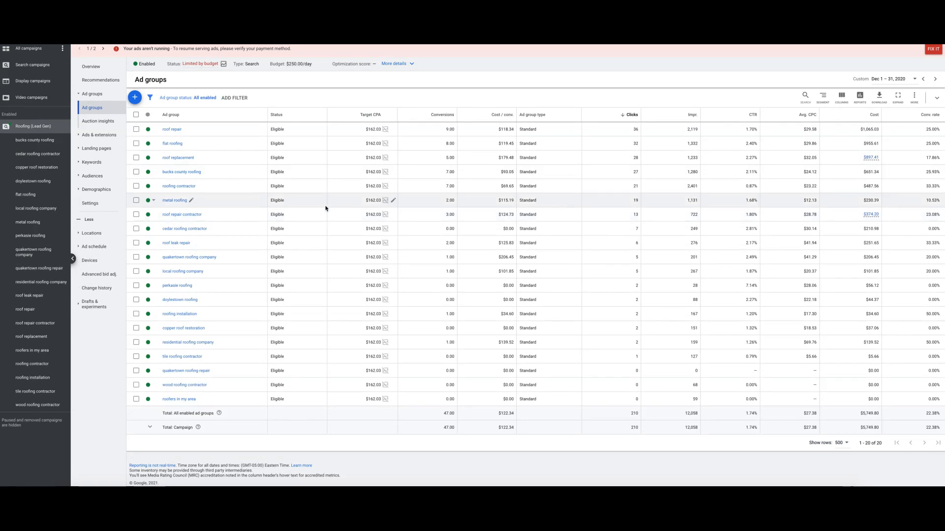
mouse_move(206, 215)
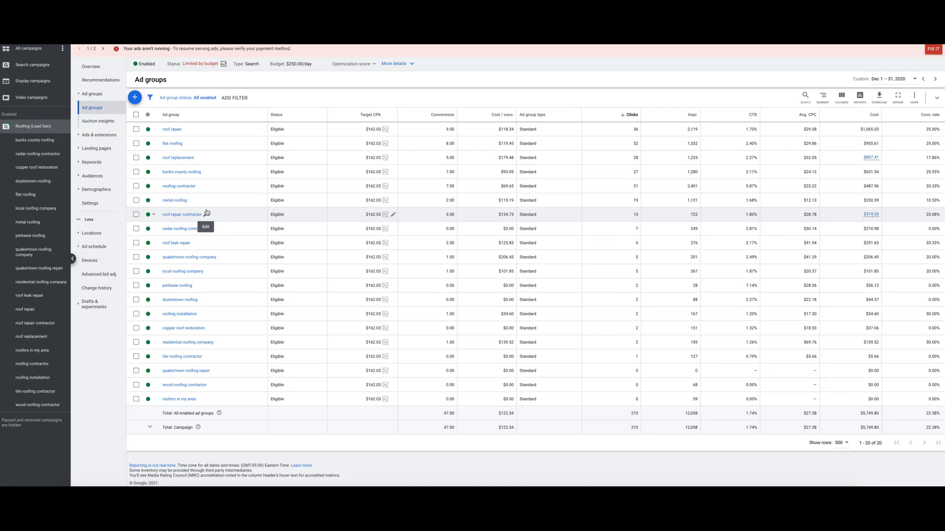
mouse_move(202, 243)
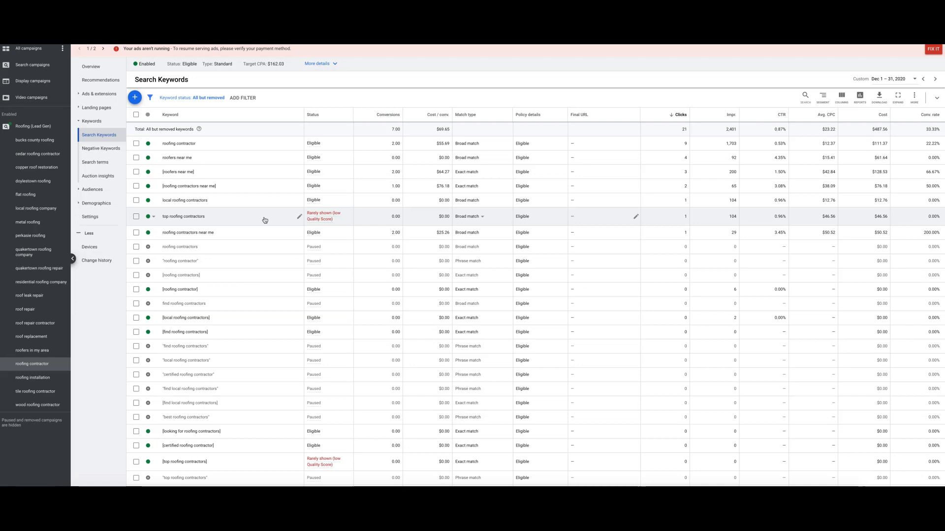
Filter the bucks county roofing ad group's keywords to All enabled, hiding paused ones
scroll(down, 3)
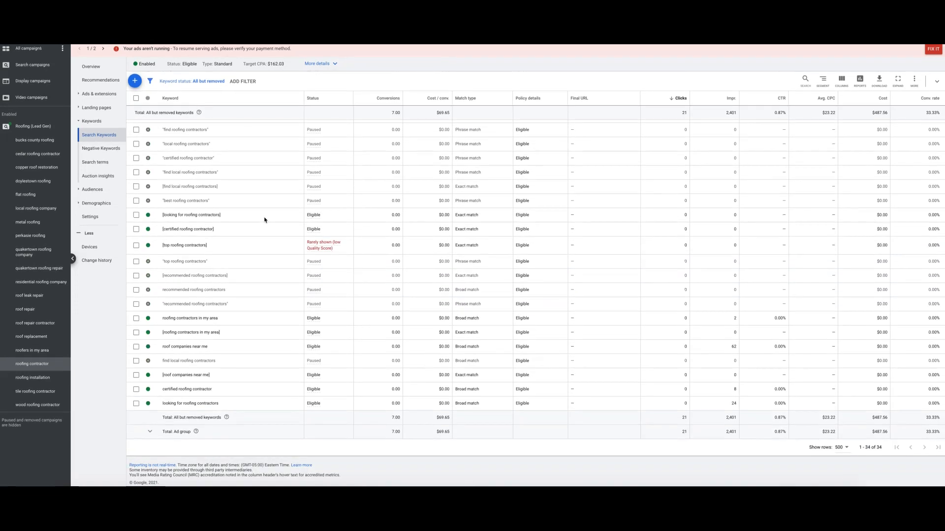
click(208, 81)
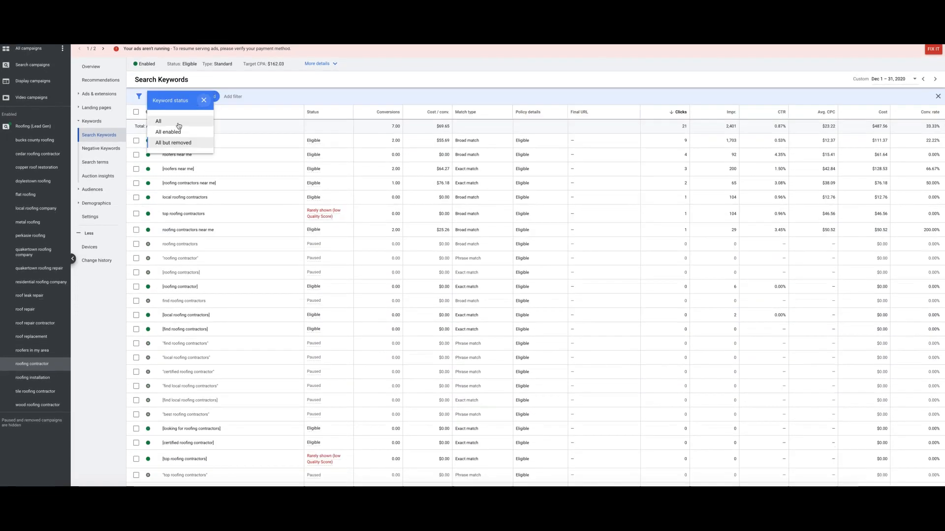
click(168, 132)
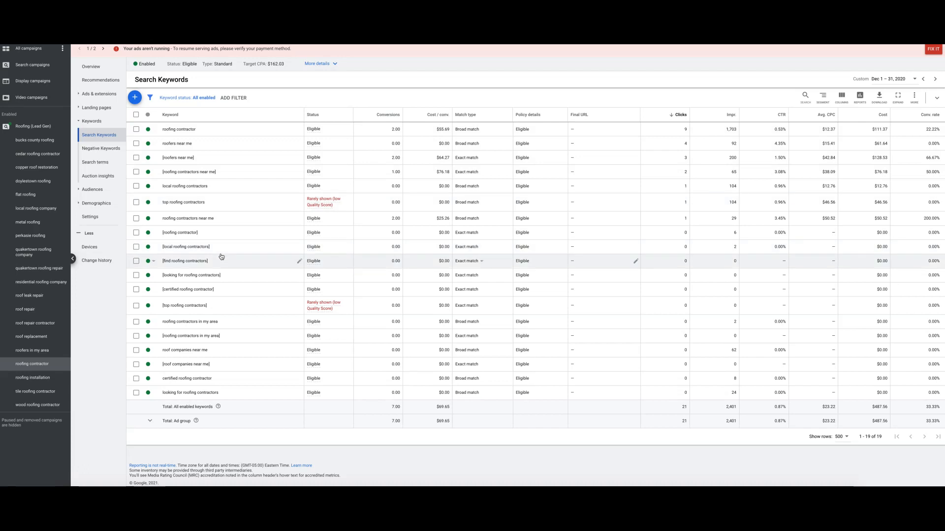
click(34, 140)
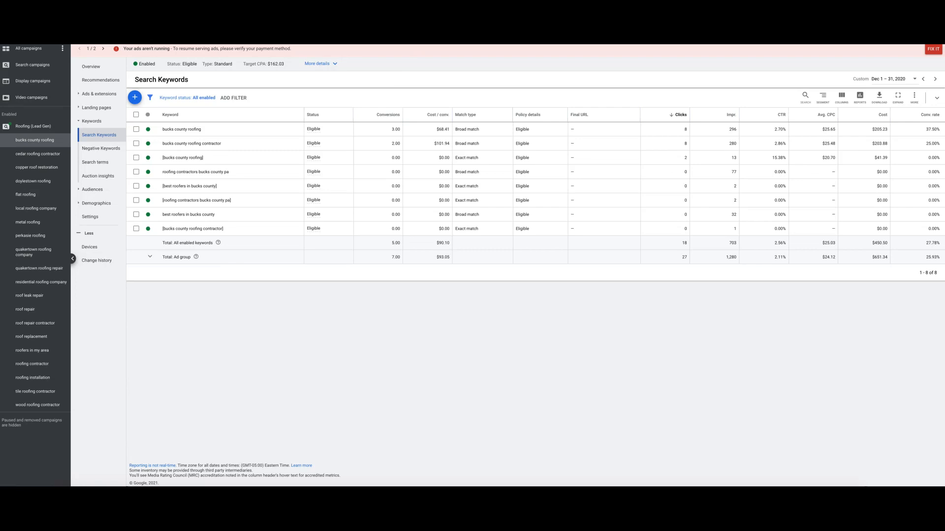
mouse_move(30, 127)
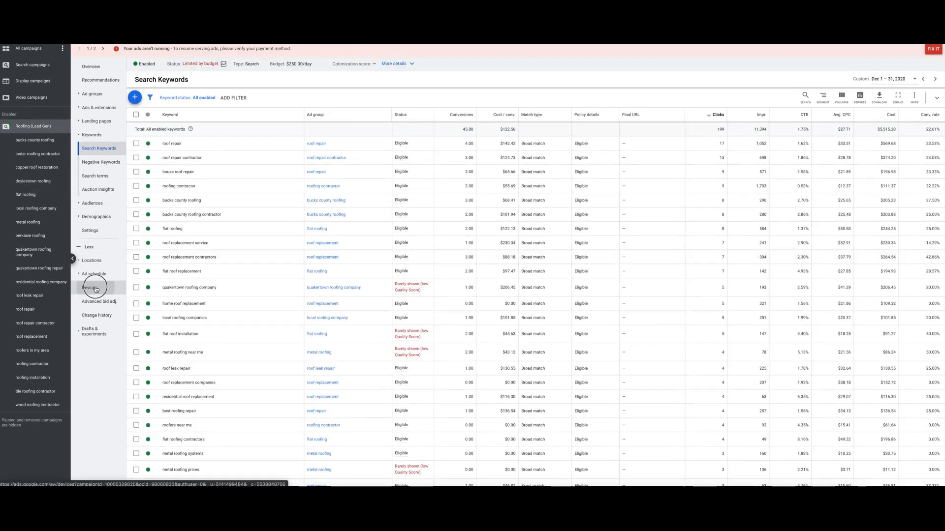
Show the Devices report comparing mobile phones, computers and tablets for the campaign
click(89, 288)
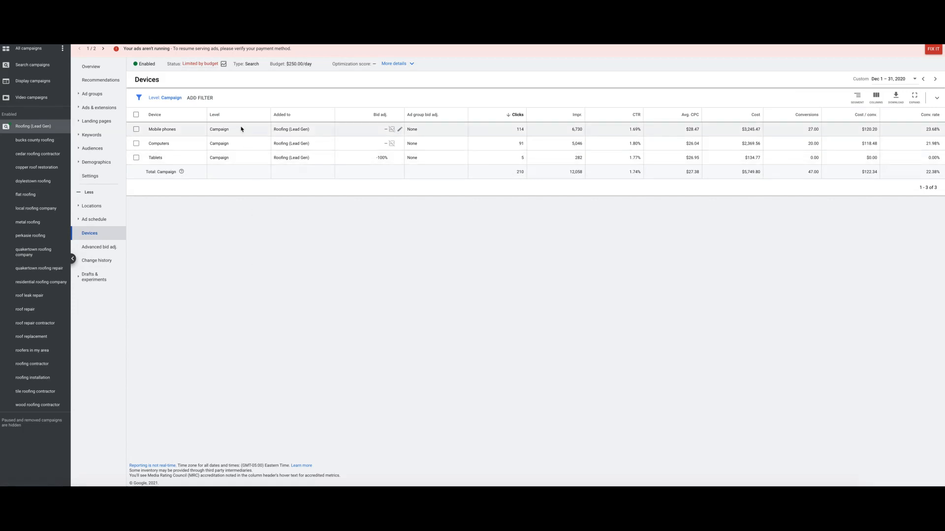
mouse_move(208, 148)
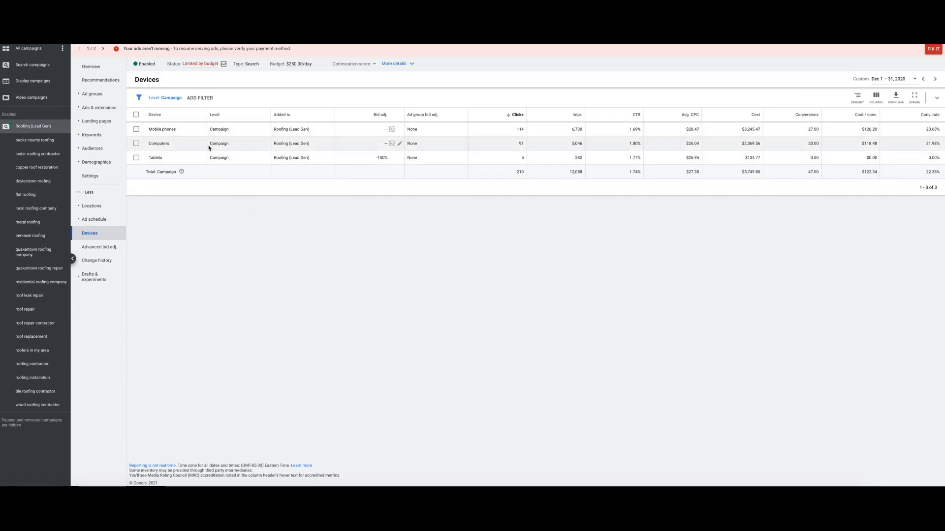
mouse_move(676, 142)
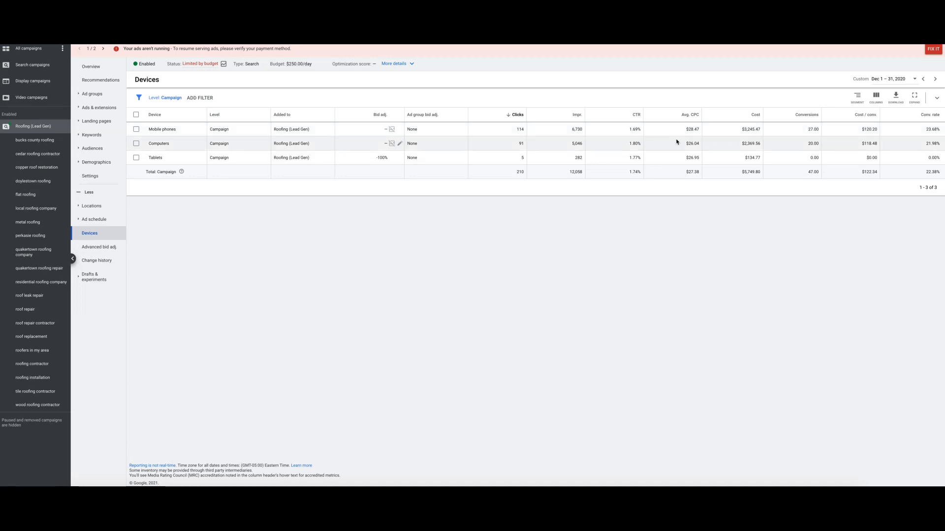
mouse_move(904, 131)
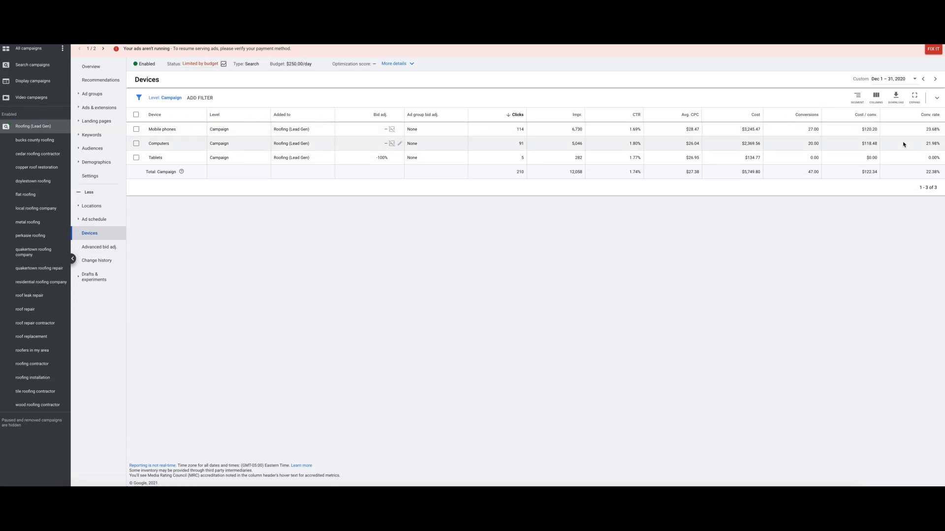
mouse_move(903, 130)
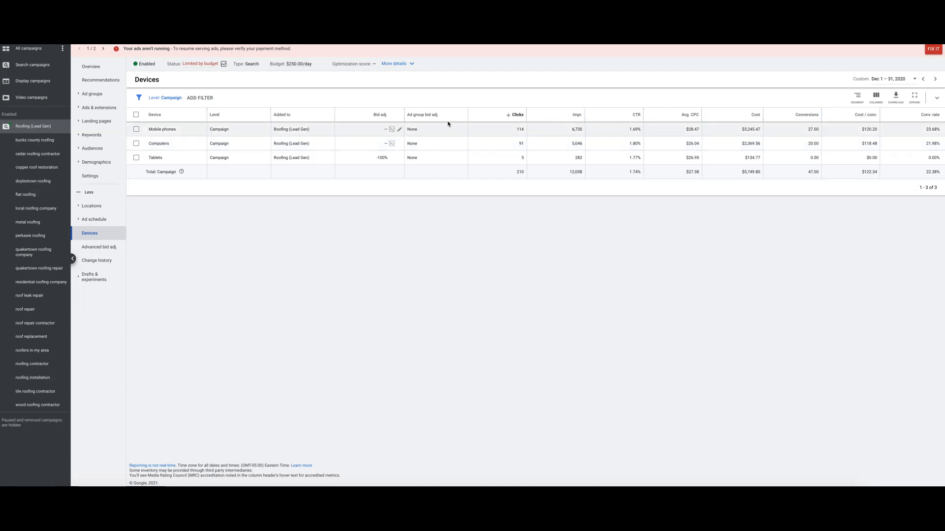
mouse_move(871, 178)
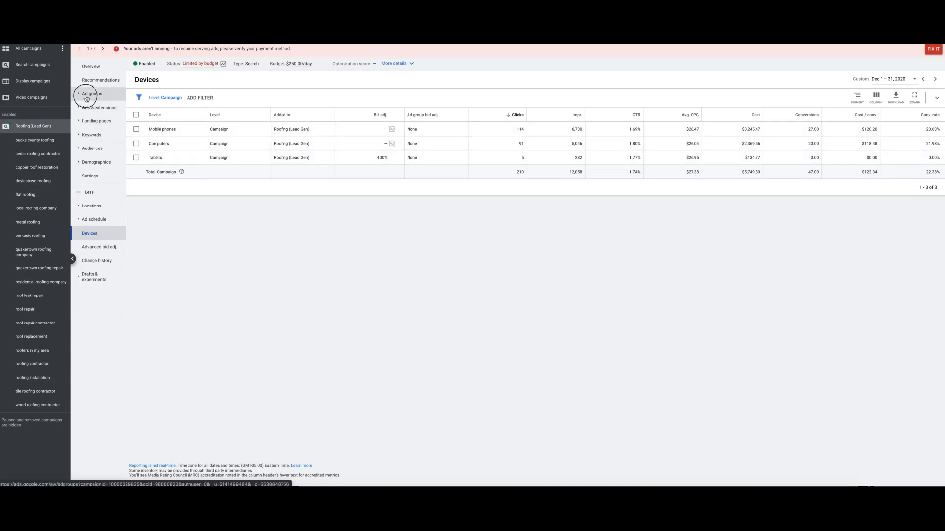
Return to the Roofing (Lead Gen) campaign's list of 20 ad groups
click(91, 95)
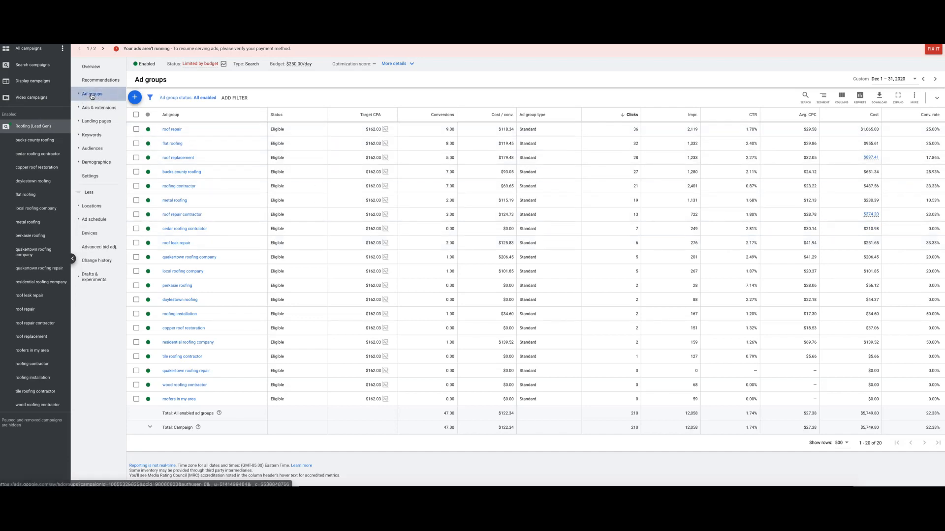
mouse_move(392, 208)
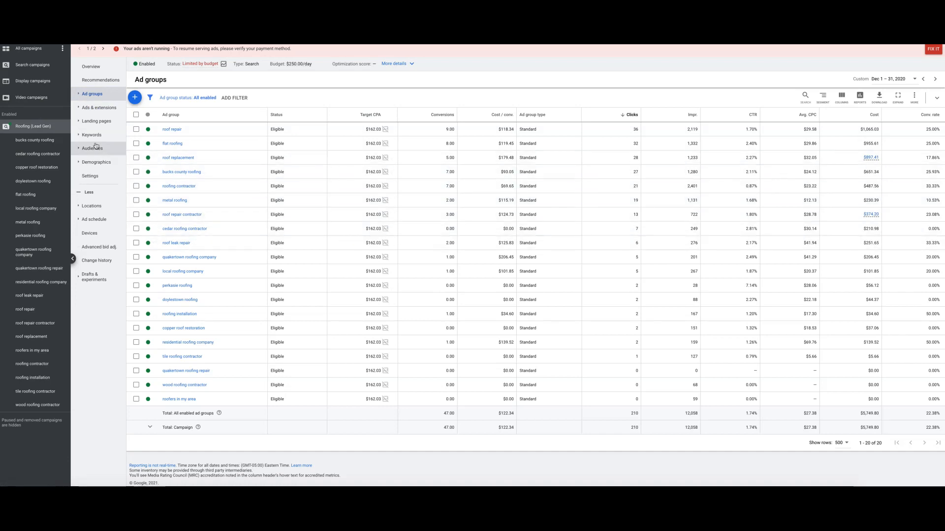
Review the campaign's negative keywords list, then return to the ad groups list
click(100, 163)
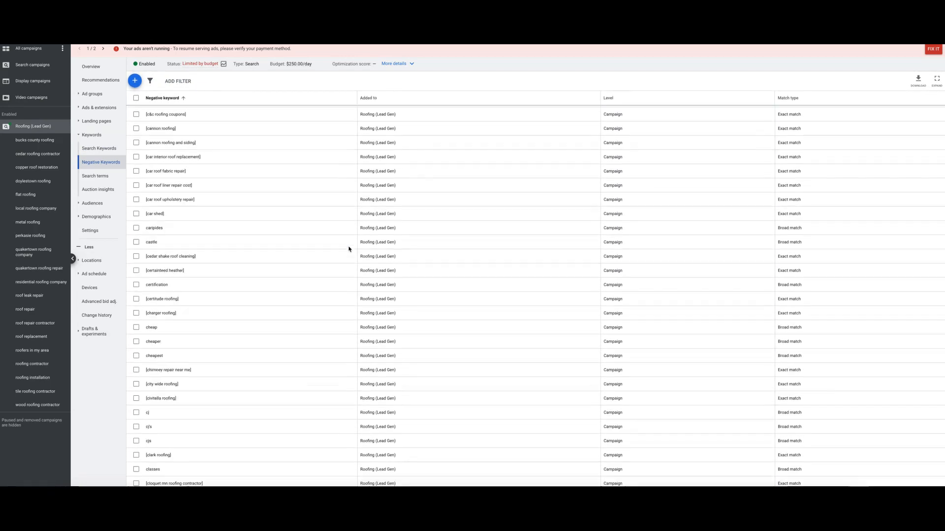
scroll(down, 3)
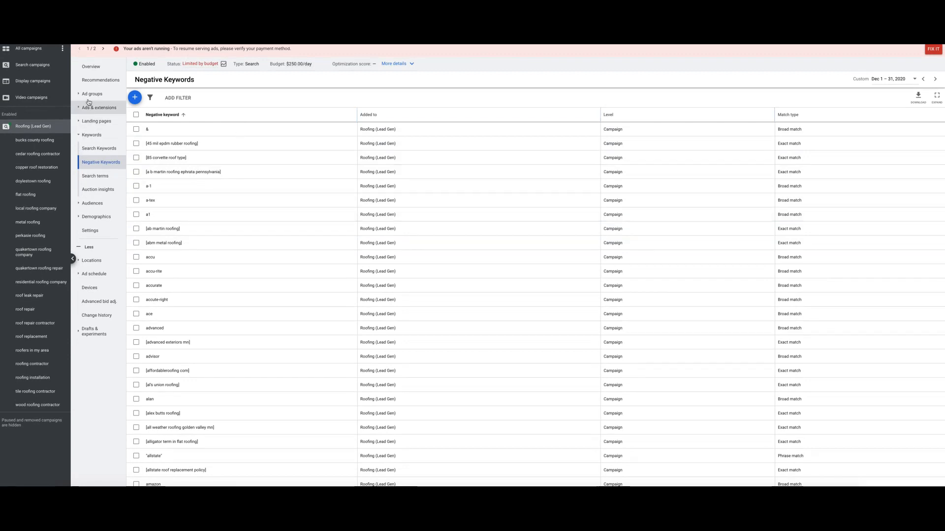
click(91, 95)
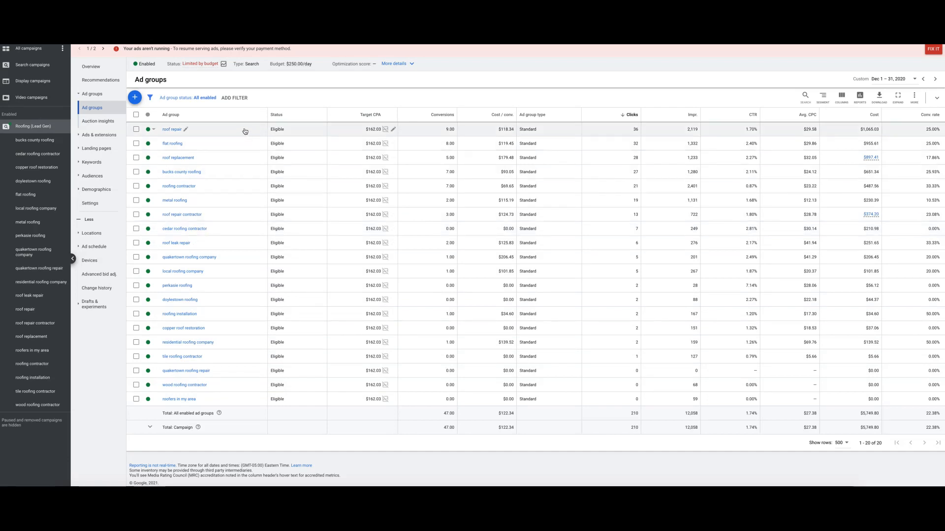
mouse_move(256, 145)
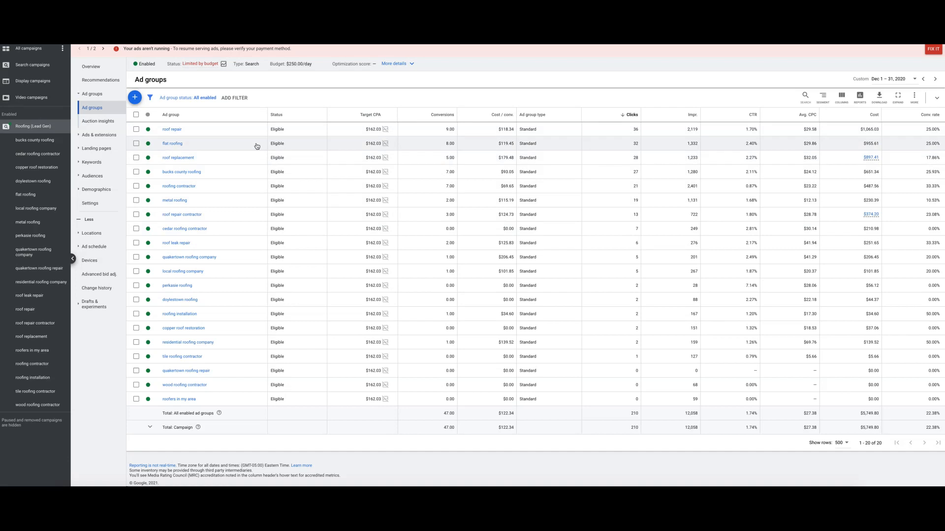